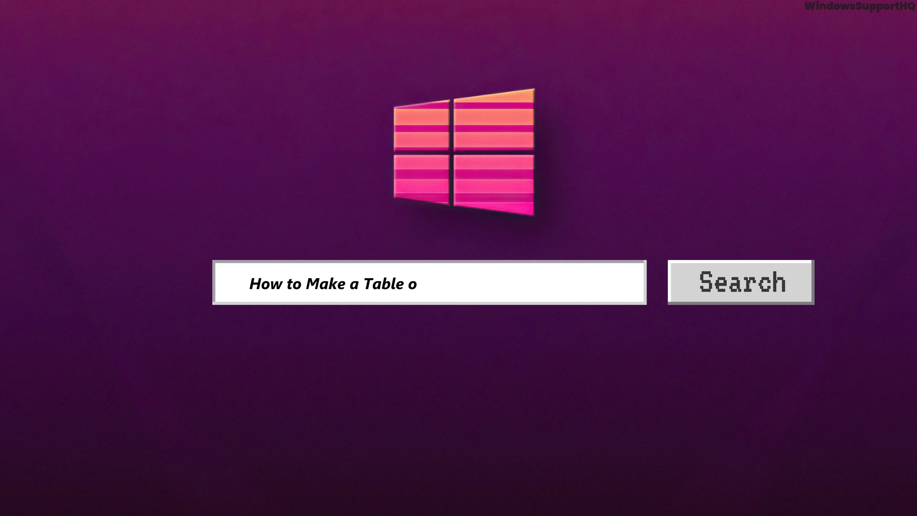
Search for table-of-contents help, then bring the blank Test document to the front.
type("f Contents in Google Do")
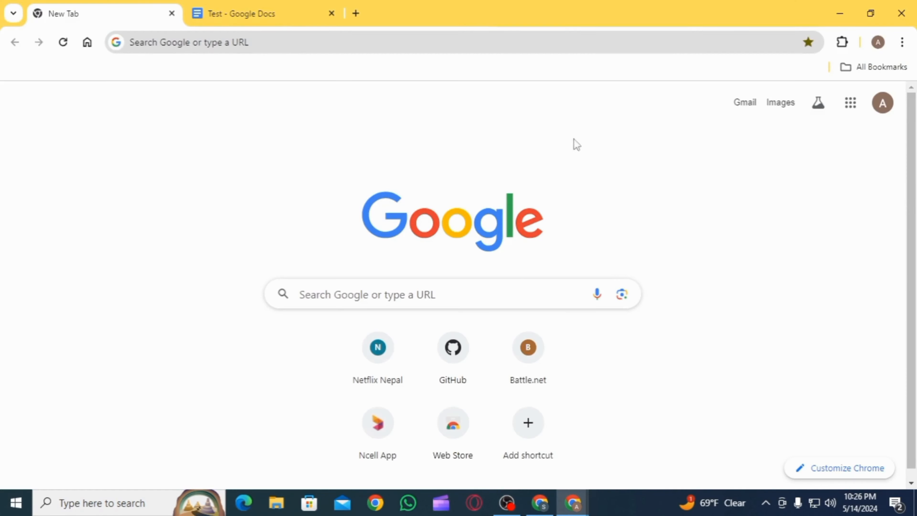
mouse_move(850, 103)
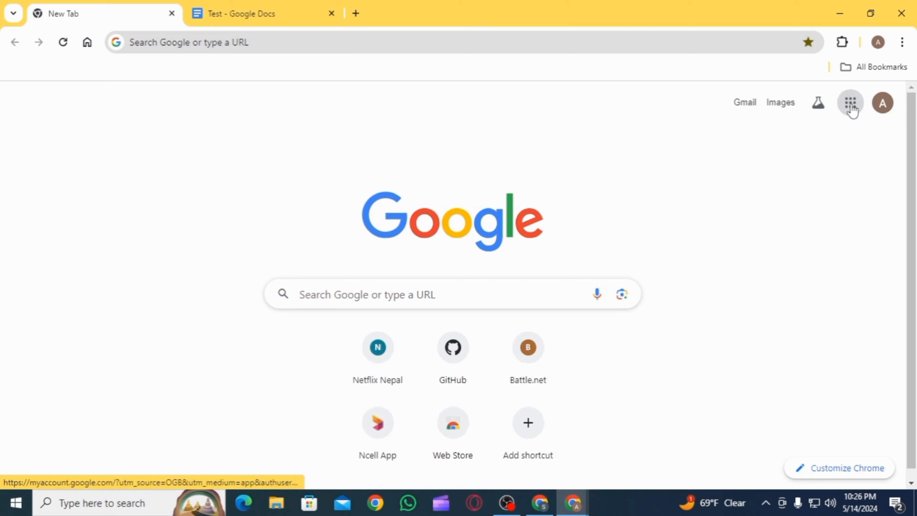
left_click(849, 103)
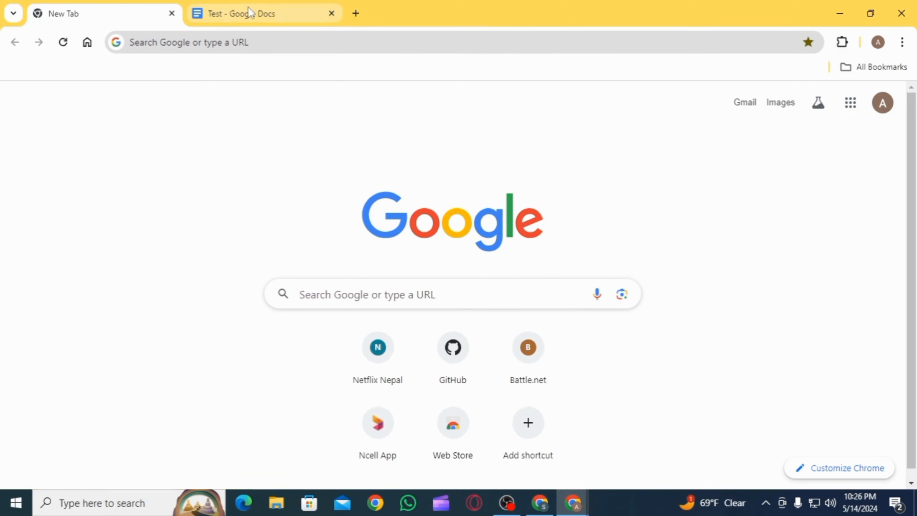
left_click(263, 13)
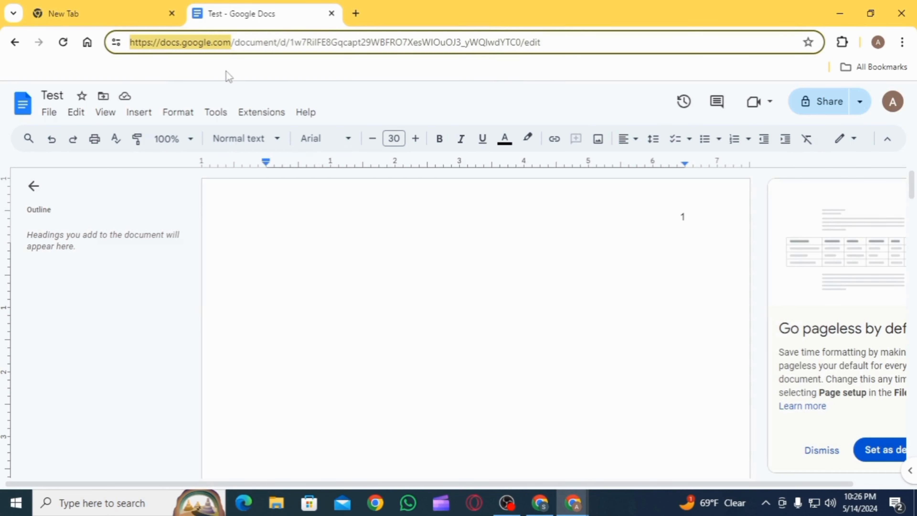
mouse_move(342, 109)
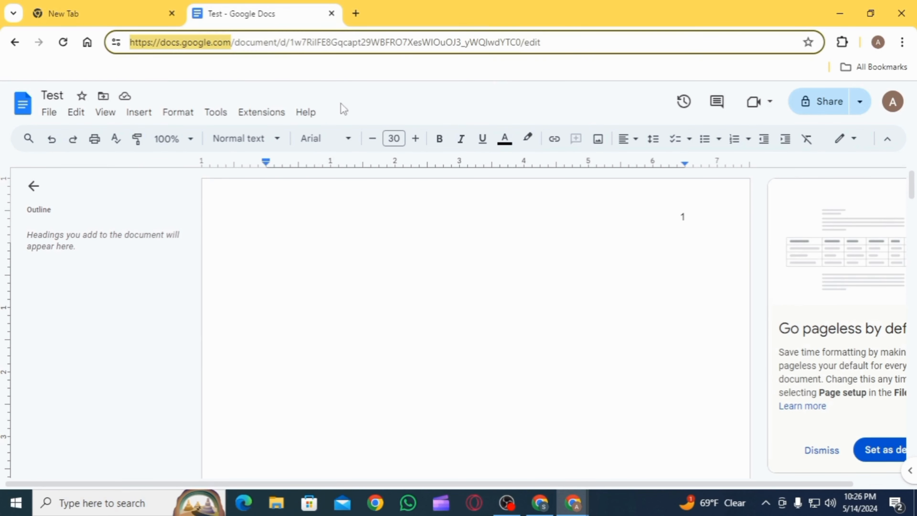
mouse_move(364, 80)
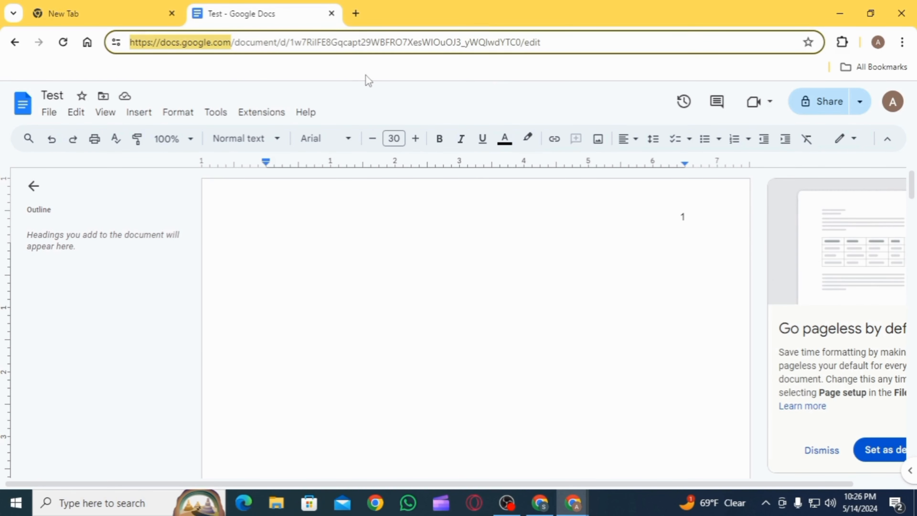
mouse_move(401, 445)
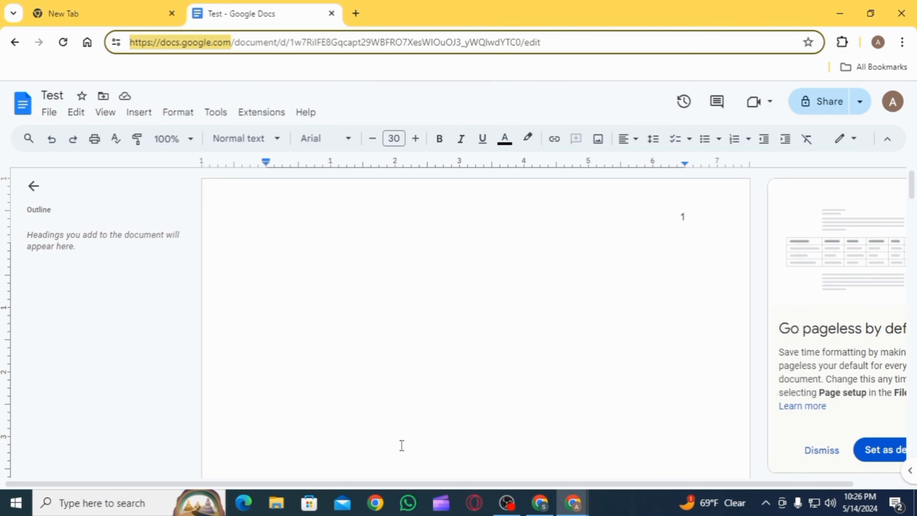
Place the insertion point at the start of page one and begin inserting a table of contents.
left_click(273, 260)
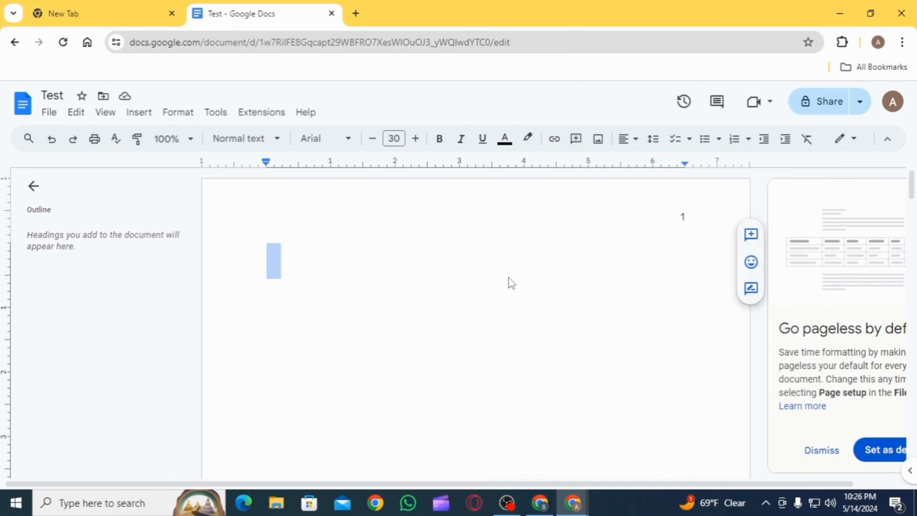
left_click(273, 260)
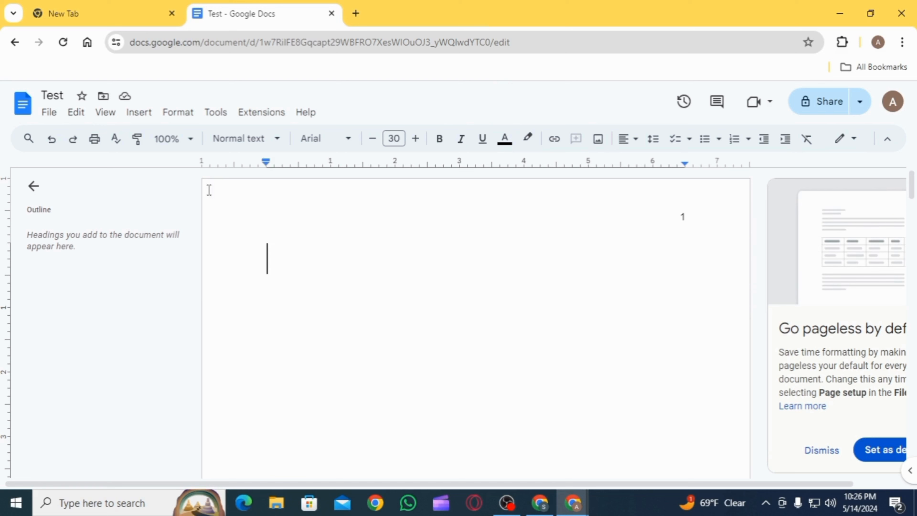
left_click(139, 111)
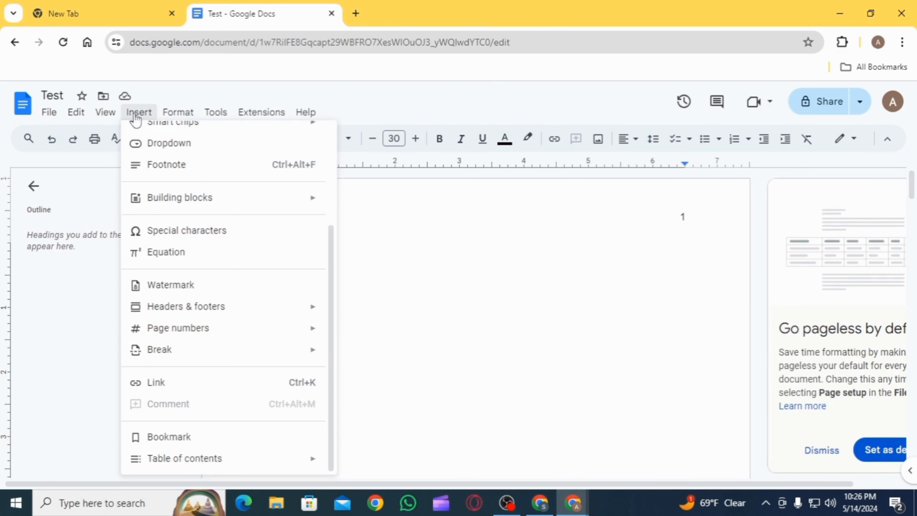
mouse_move(212, 468)
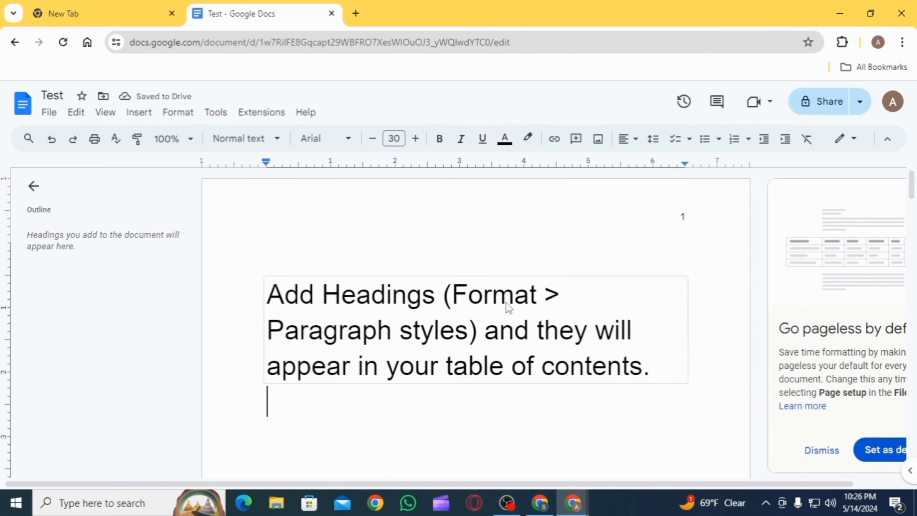
Add 'Chapter One' on a later page and style it as Heading 1.
scroll("down", 3)
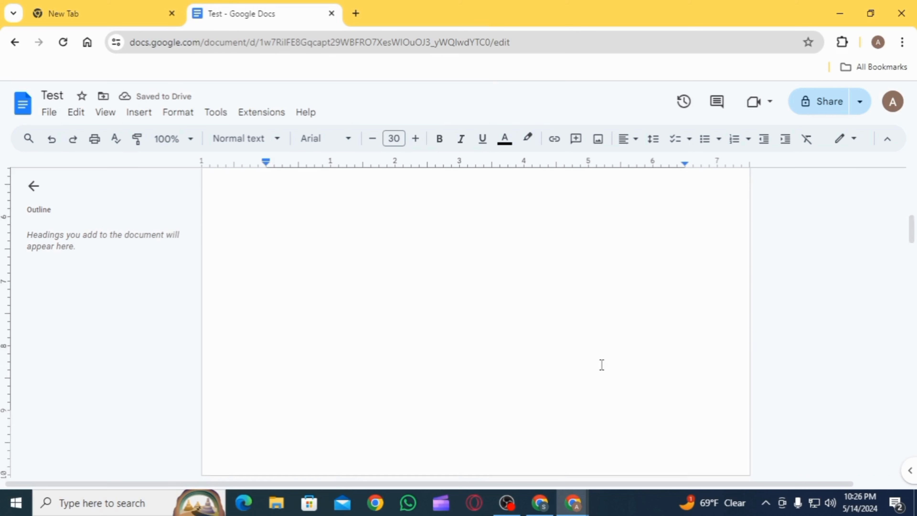
type("Chapter One")
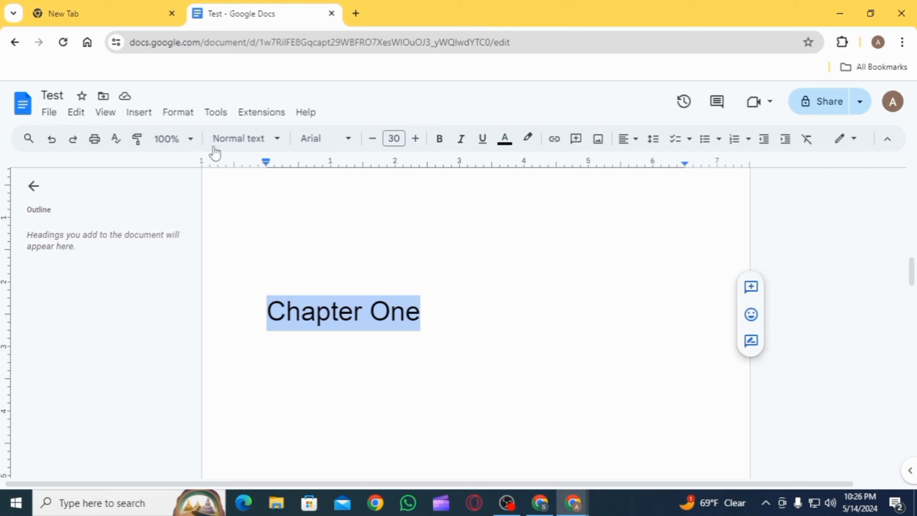
left_click(178, 111)
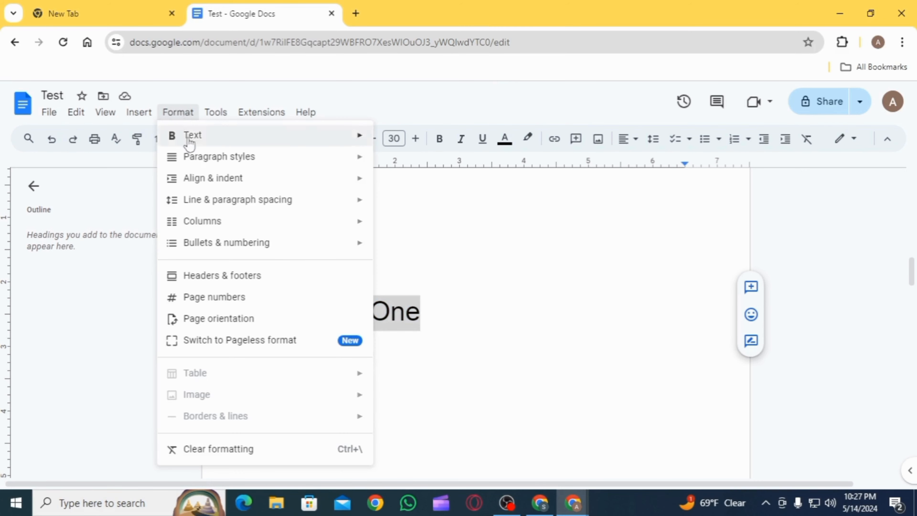
mouse_move(218, 156)
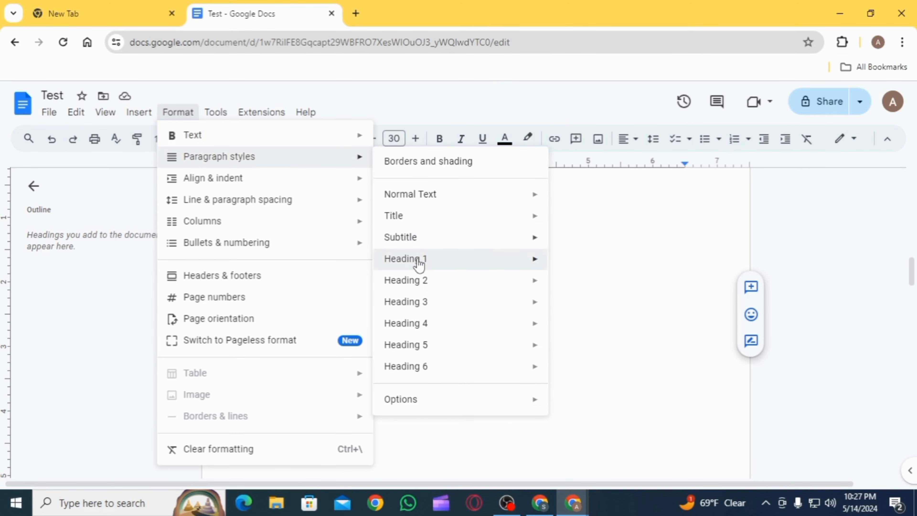
left_click(404, 258)
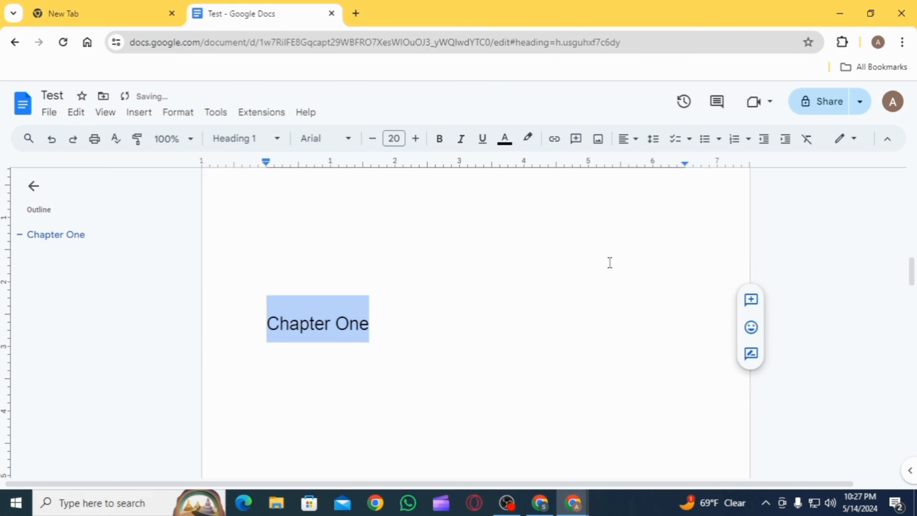
scroll("down", 3)
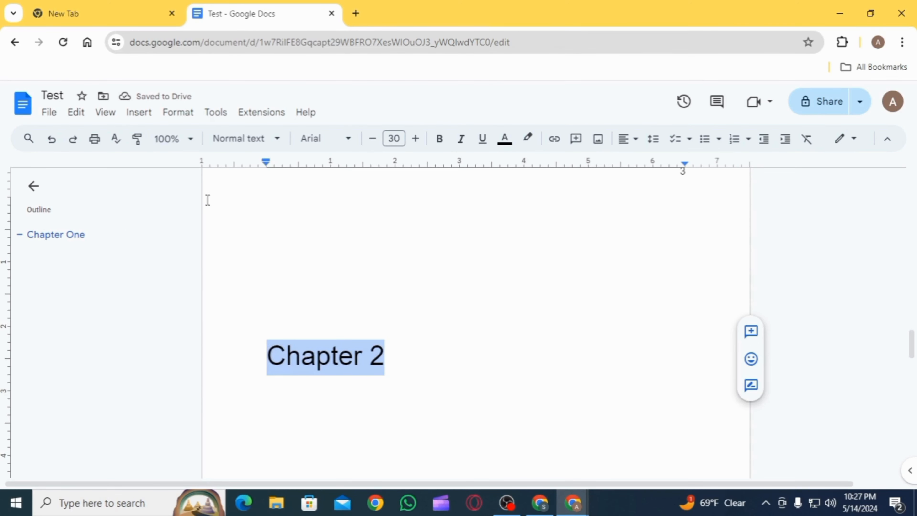
Style Chapter 2 as Heading 1 and start restyling Chapter 3 the same way.
left_click(178, 112)
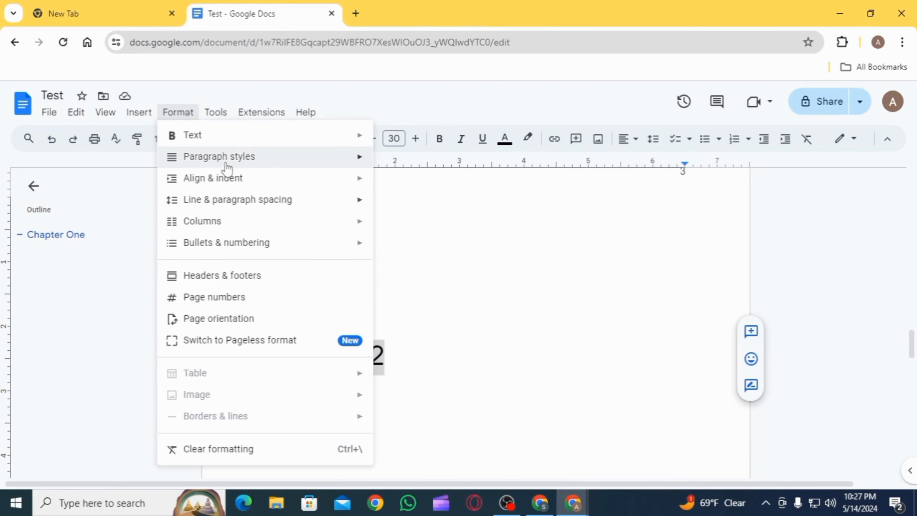
mouse_move(406, 258)
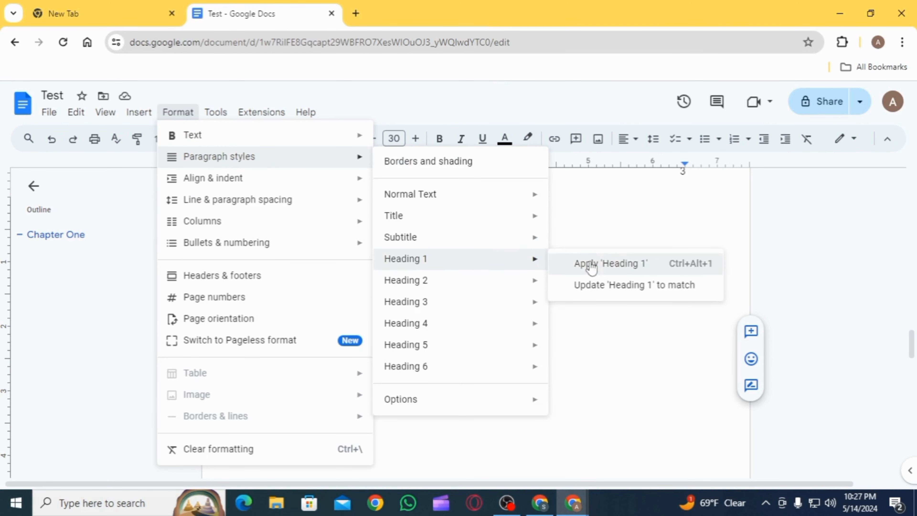
left_click(609, 263)
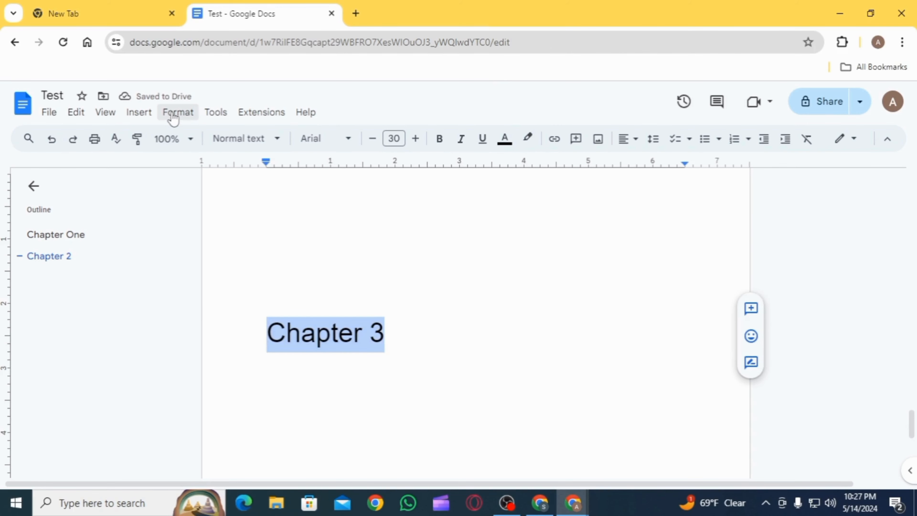
left_click(177, 112)
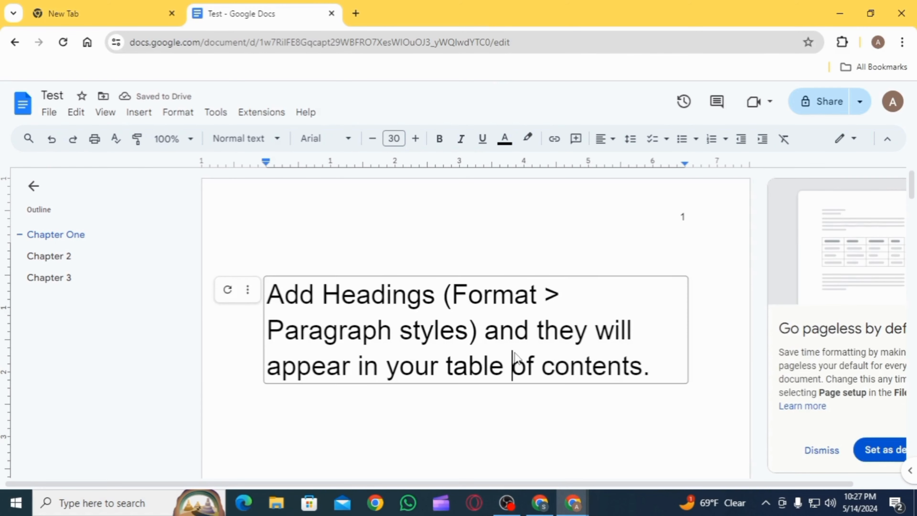
mouse_move(227, 290)
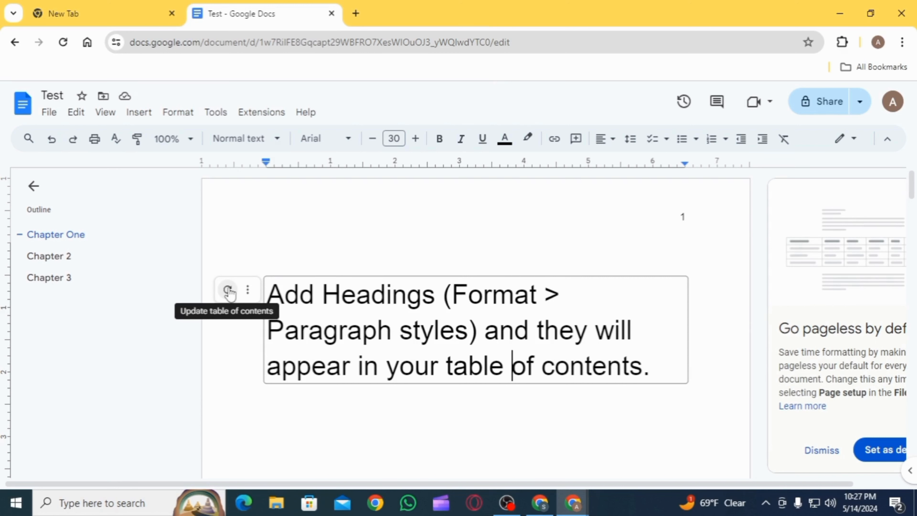
Update the table of contents so it lists Chapter One, 2 and 3 on pages 2, 3, 4.
left_click(228, 289)
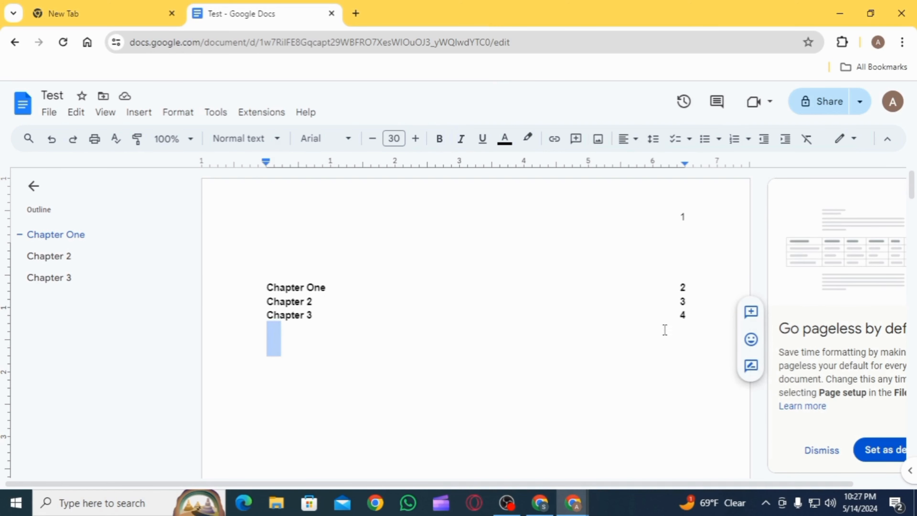
right_click(295, 301)
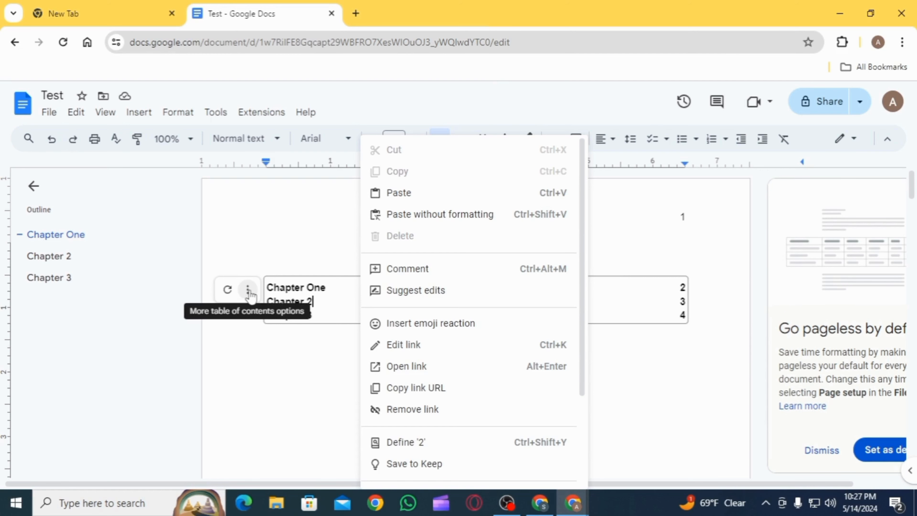
Through More options, set the table of contents to the Dotted leader style with page numbers.
left_click(248, 290)
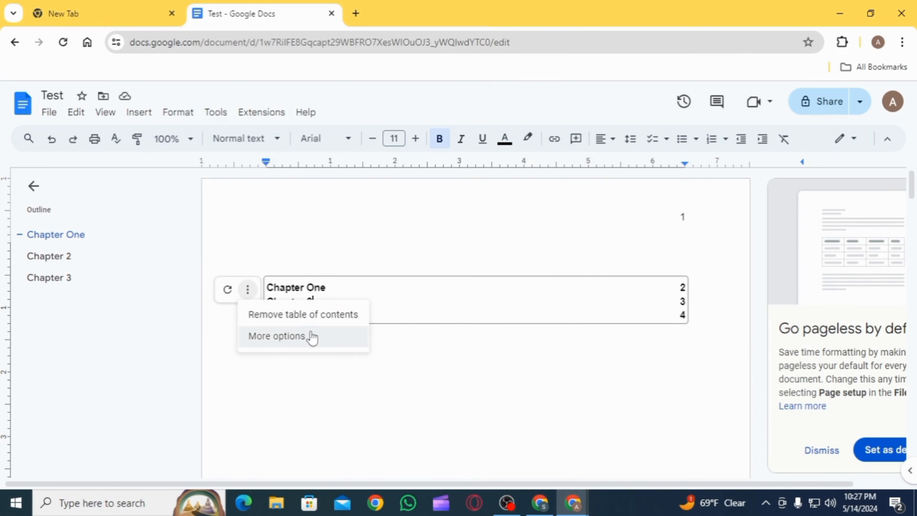
left_click(277, 336)
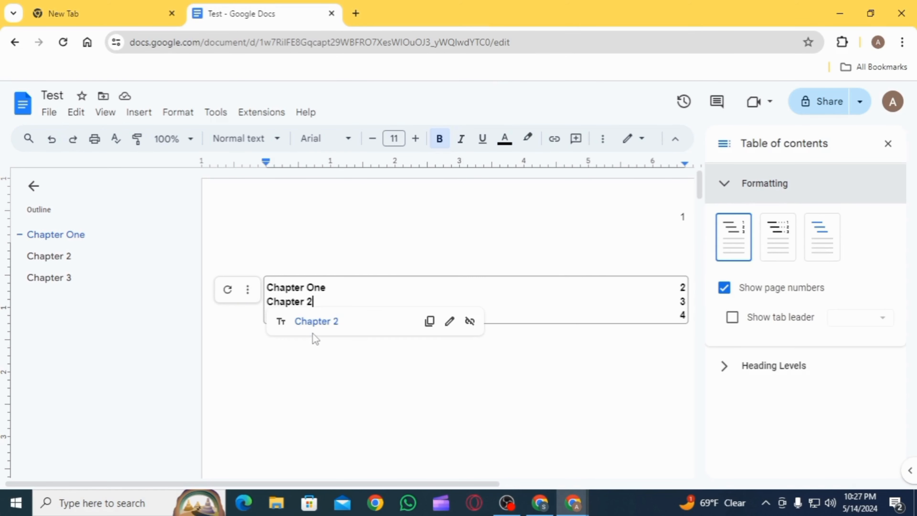
mouse_move(777, 237)
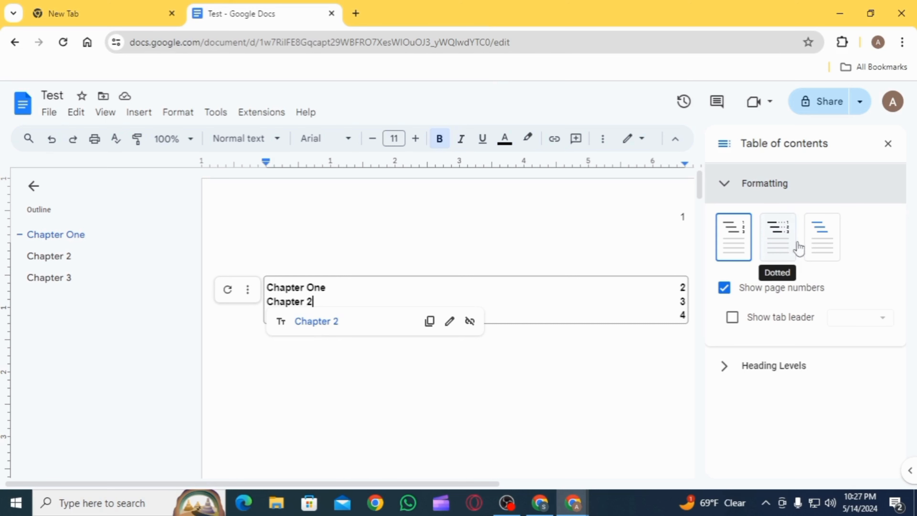
left_click(777, 237)
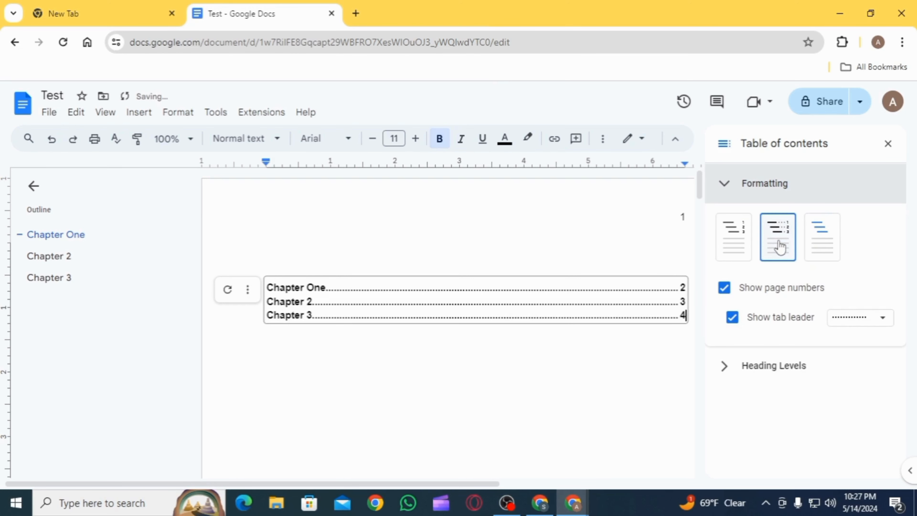
left_click(821, 237)
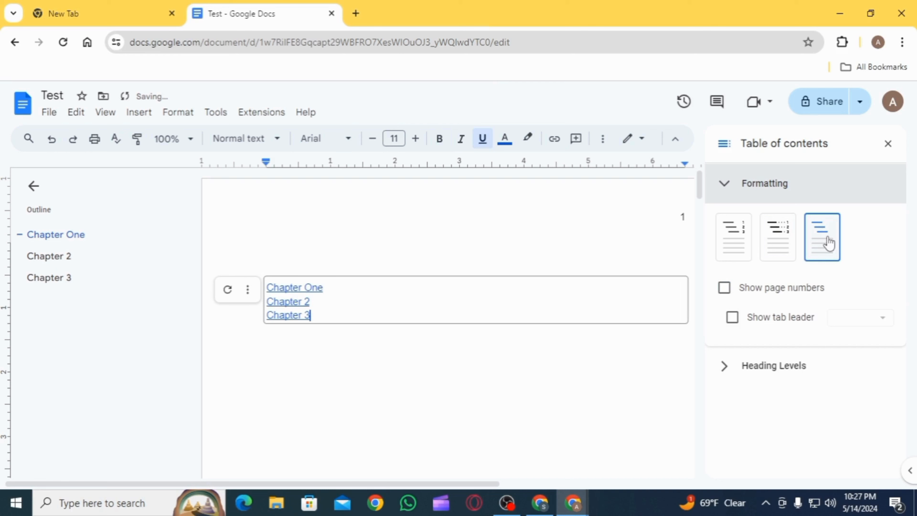
left_click(776, 237)
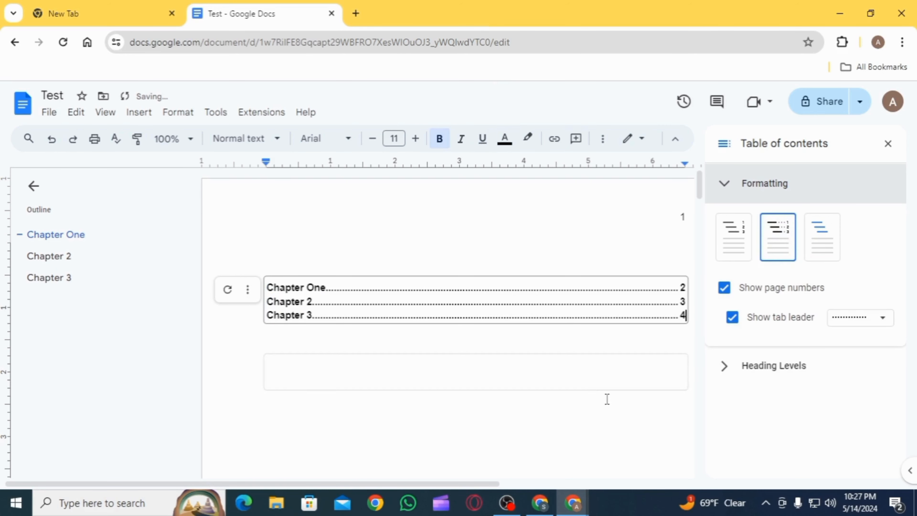